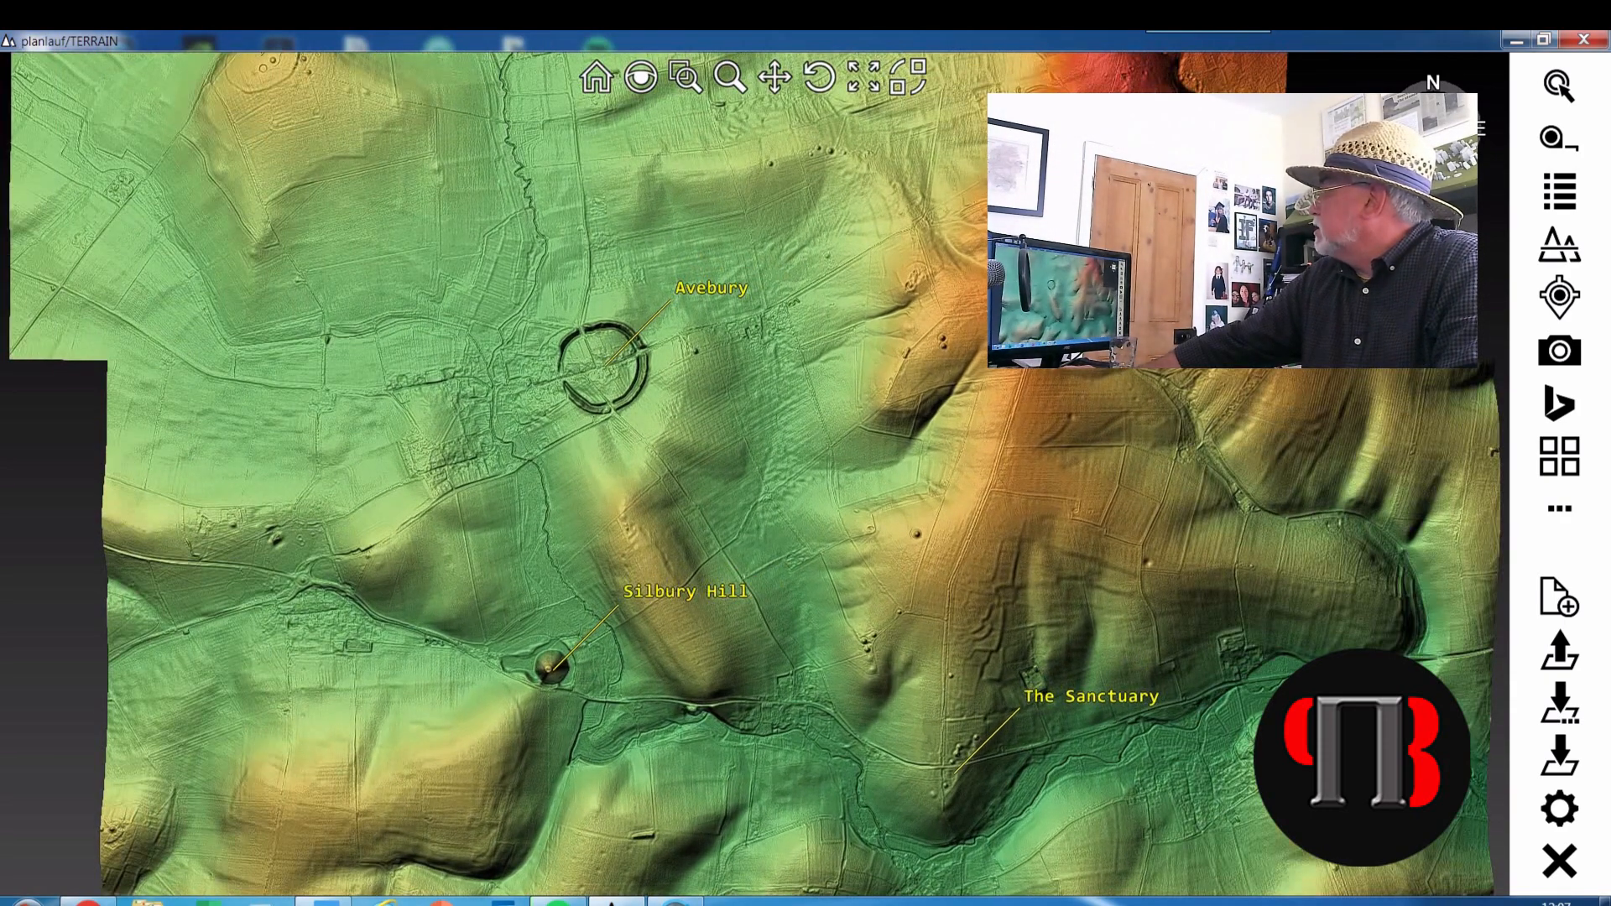
{"action": "mouse_move", "coordinate": [775, 77]}
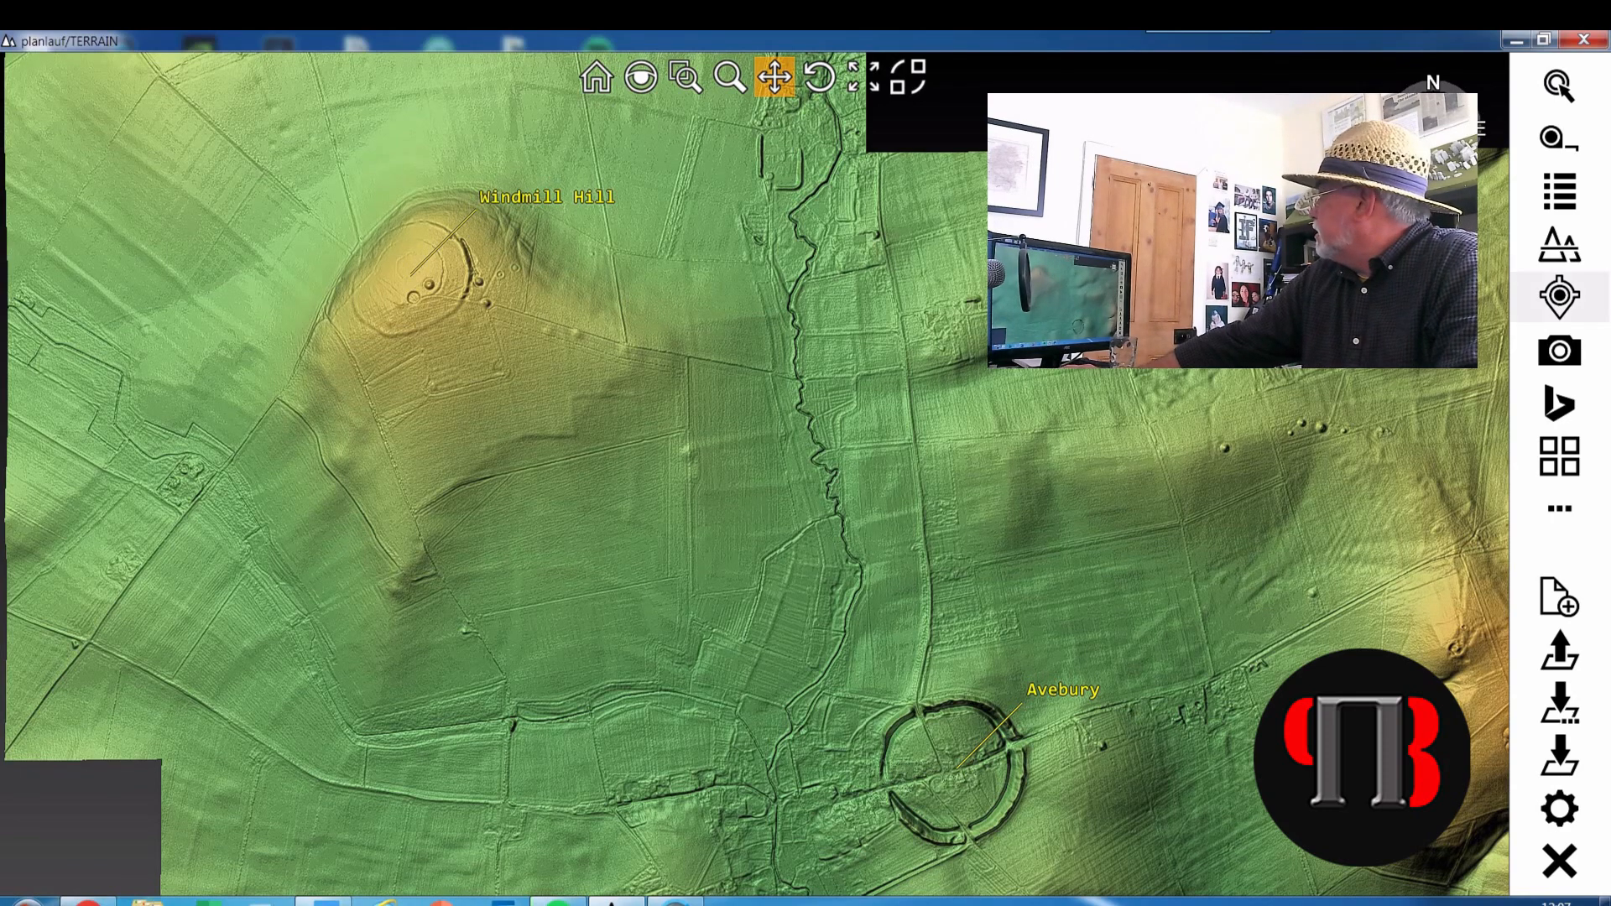
{"action": "mouse_move", "coordinate": [777, 77]}
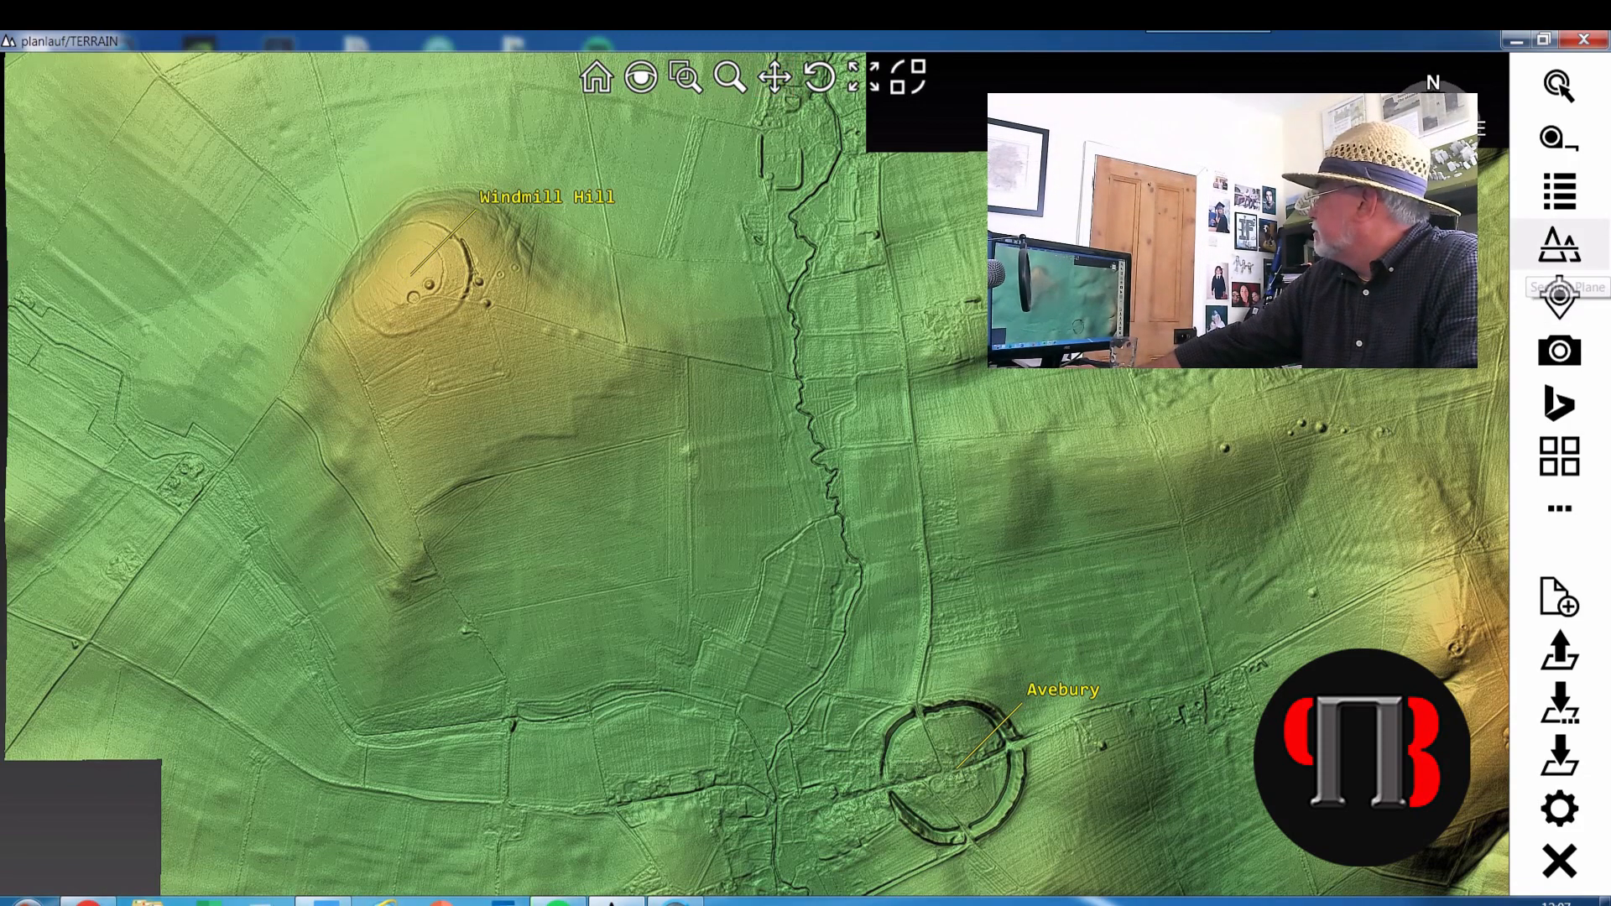
- Cut the terrain with a slice plane so only Windmill Hill rises above the flooded lowland
{"action": "left_click", "coordinate": [1559, 245]}
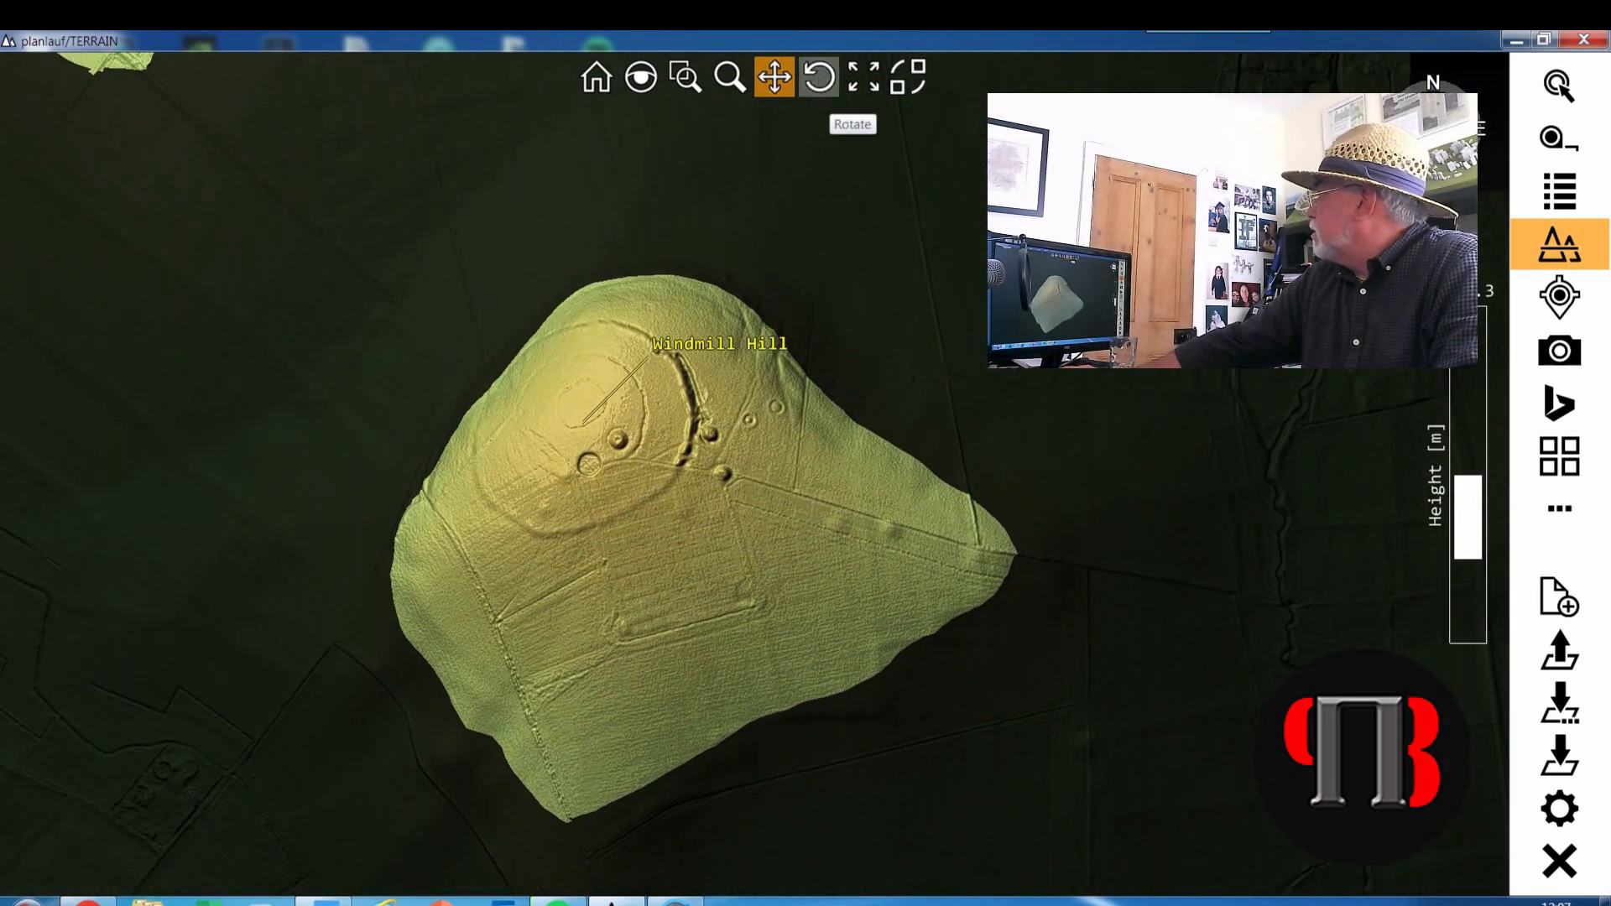
- Tilt the flooded hill into perspective with Rotate and reveal the extra tools list
{"action": "left_click", "coordinate": [819, 78]}
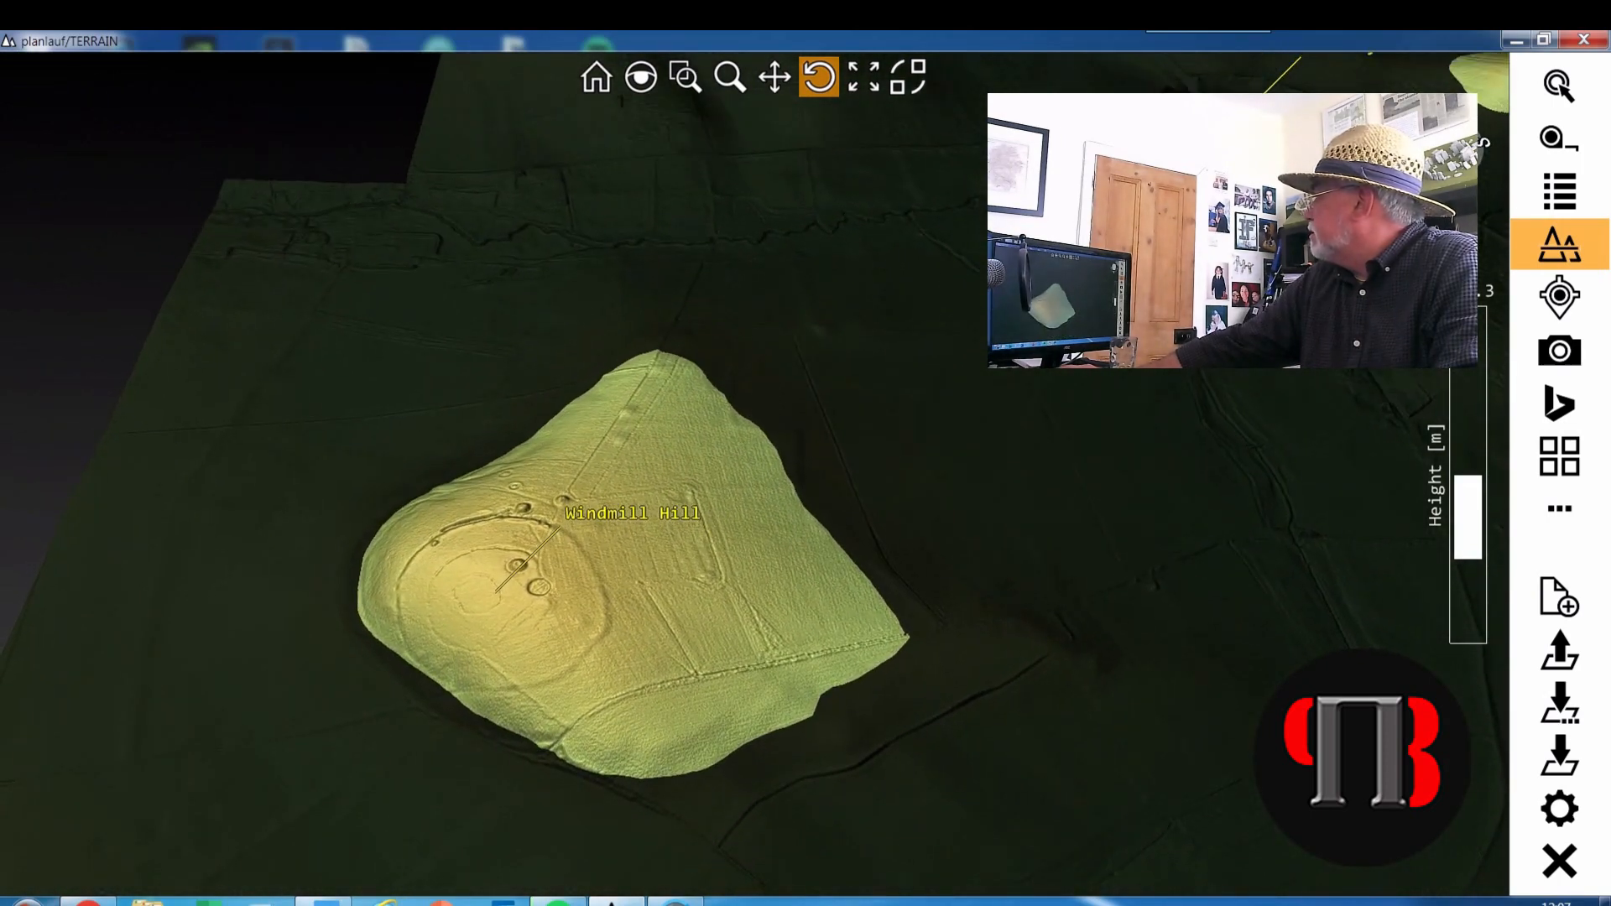
{"action": "left_click", "coordinate": [774, 77]}
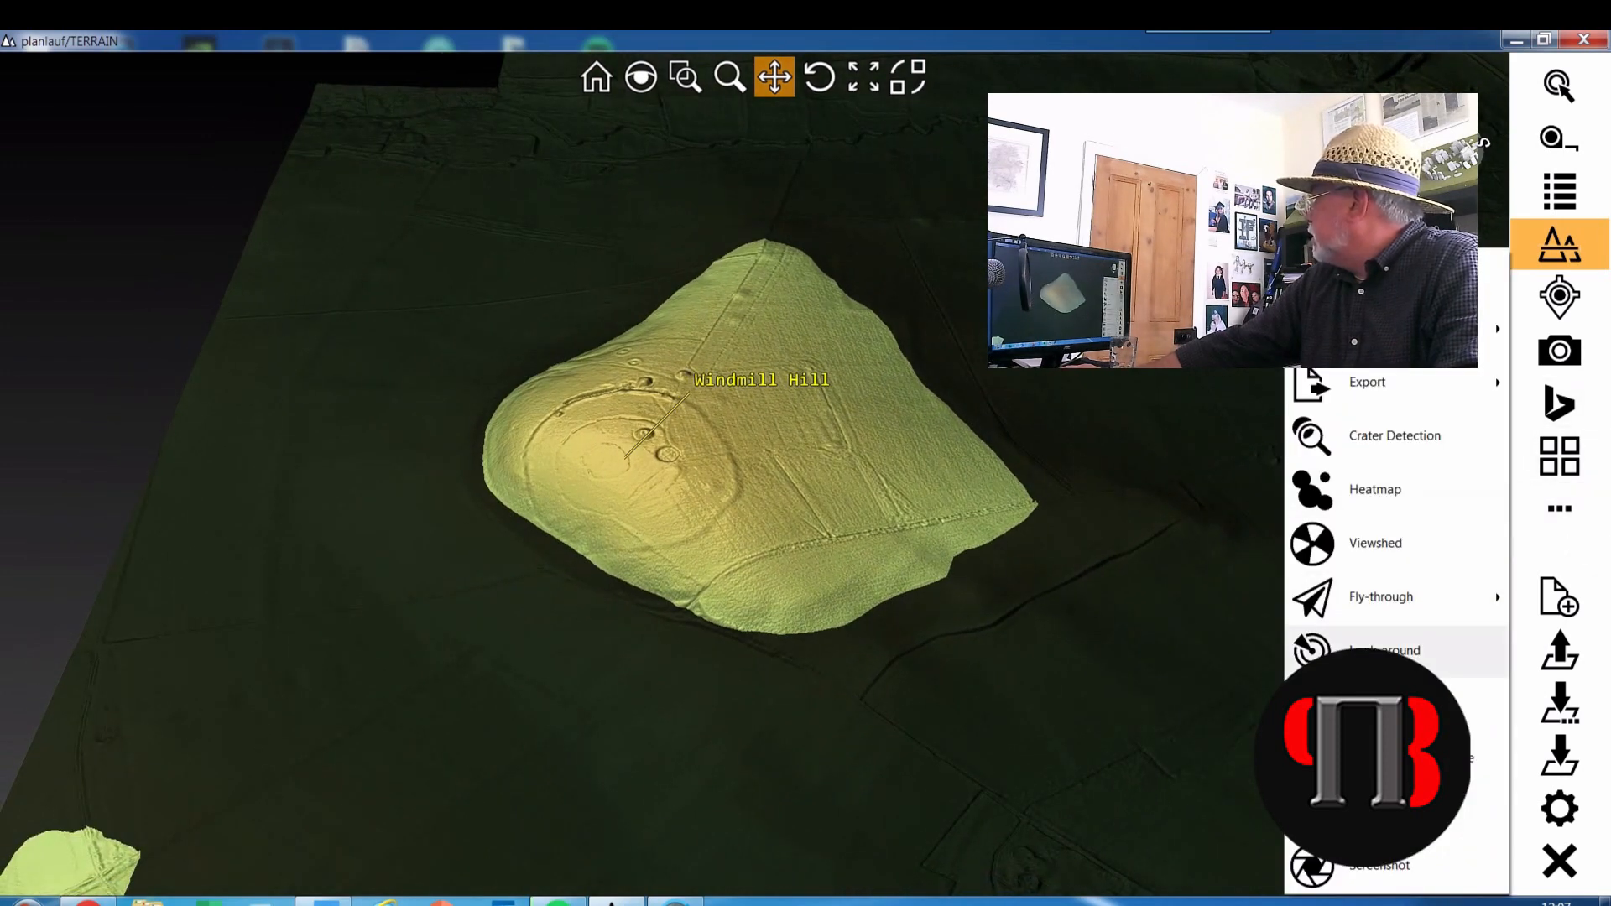
- Choose Windmill Hill in the Look-around list and start the circling animation
{"action": "left_click", "coordinate": [1384, 649]}
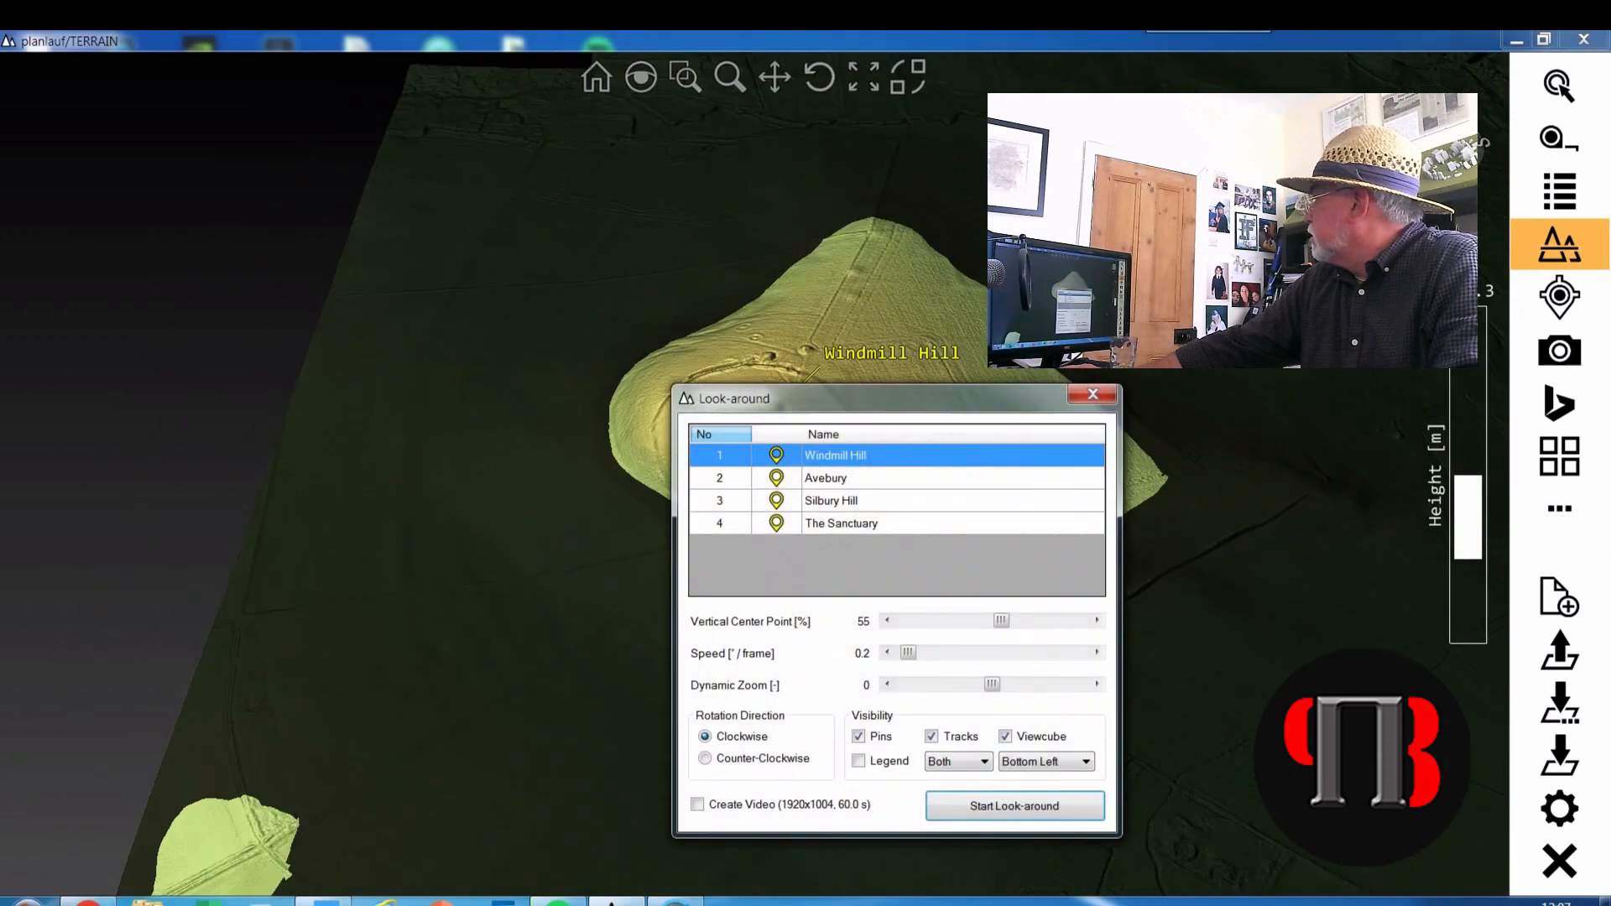
{"action": "left_click", "coordinate": [1012, 806]}
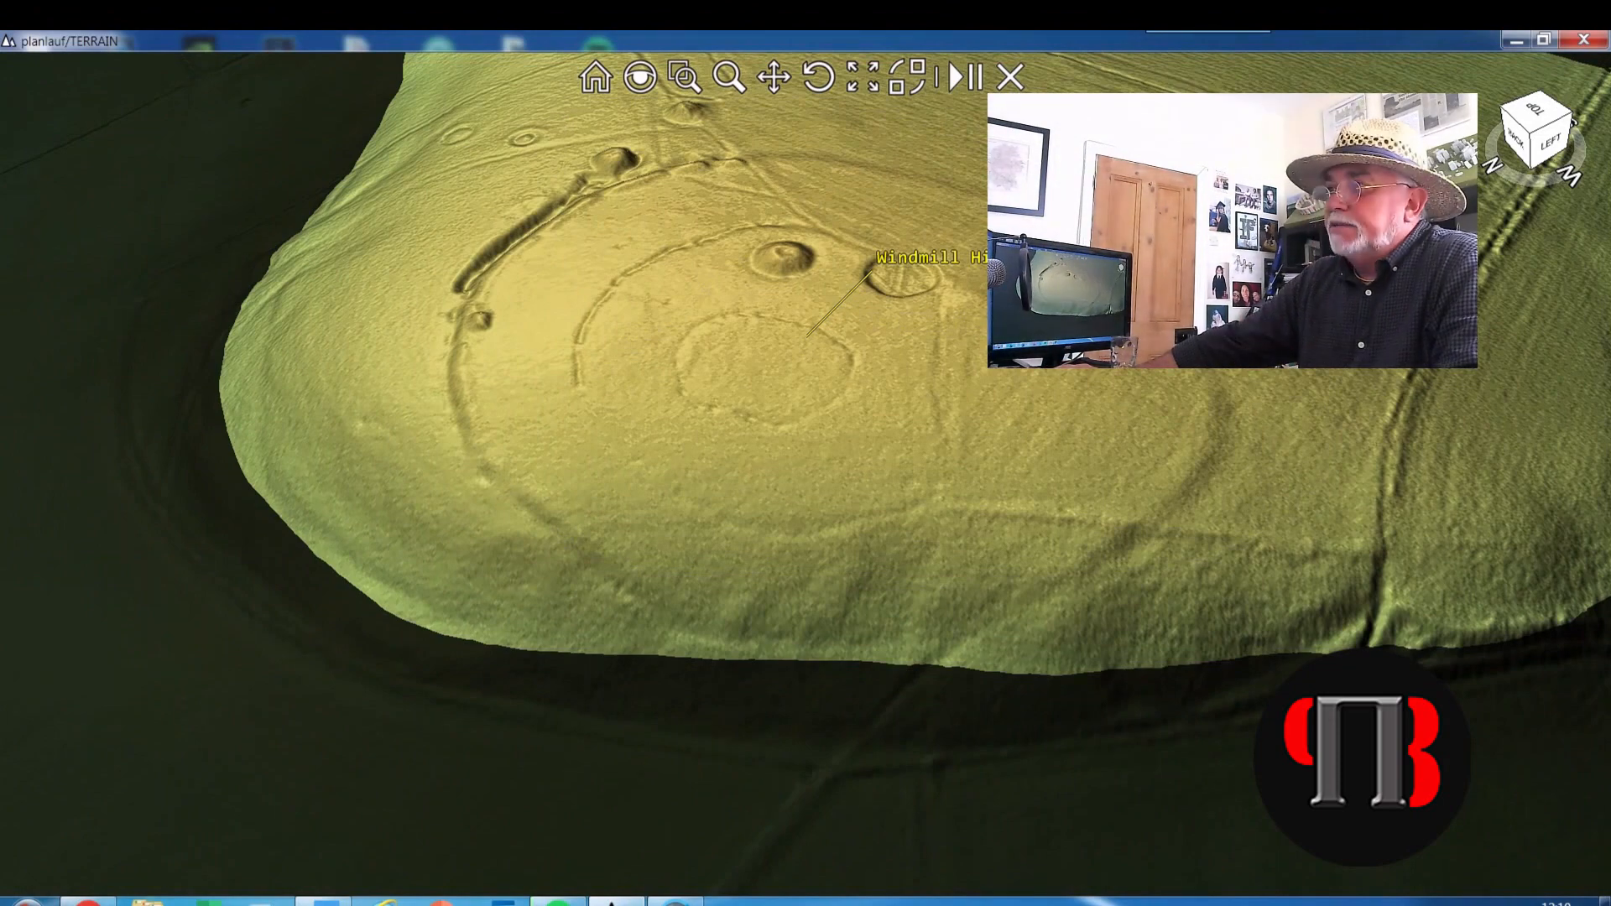
- Pause the look-around to frame the whole island with its outer ditch arcs
{"action": "left_click", "coordinate": [817, 78]}
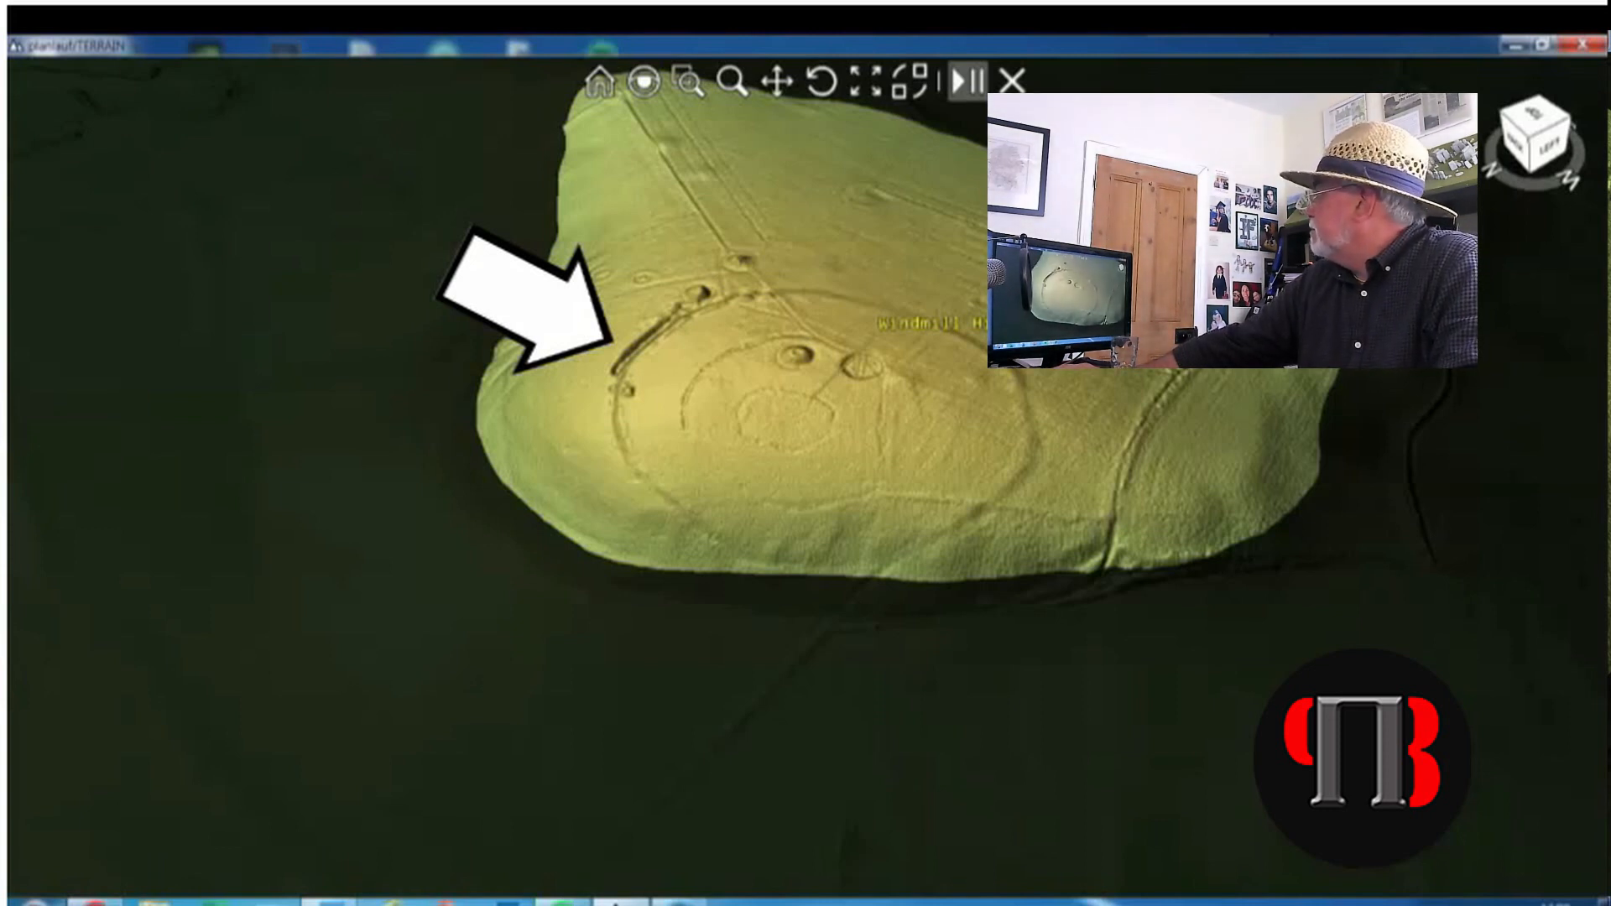
{"action": "left_click", "coordinate": [817, 77]}
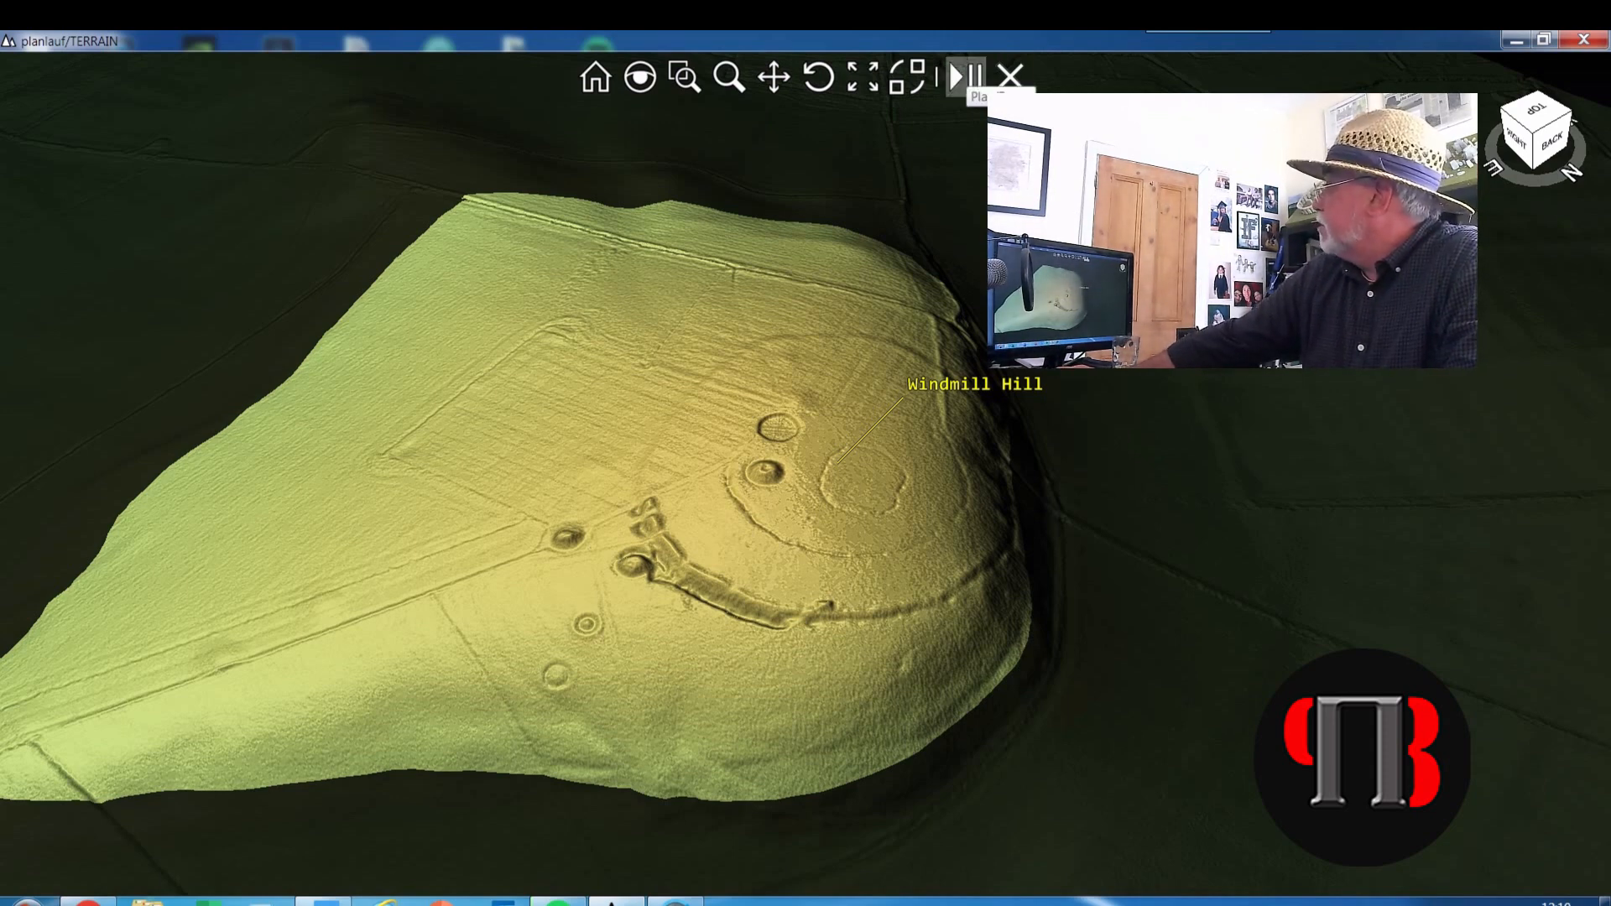
- Resume the animated rotation to bring Windmill Hill's far side and barrows into view
{"action": "left_click", "coordinate": [953, 75]}
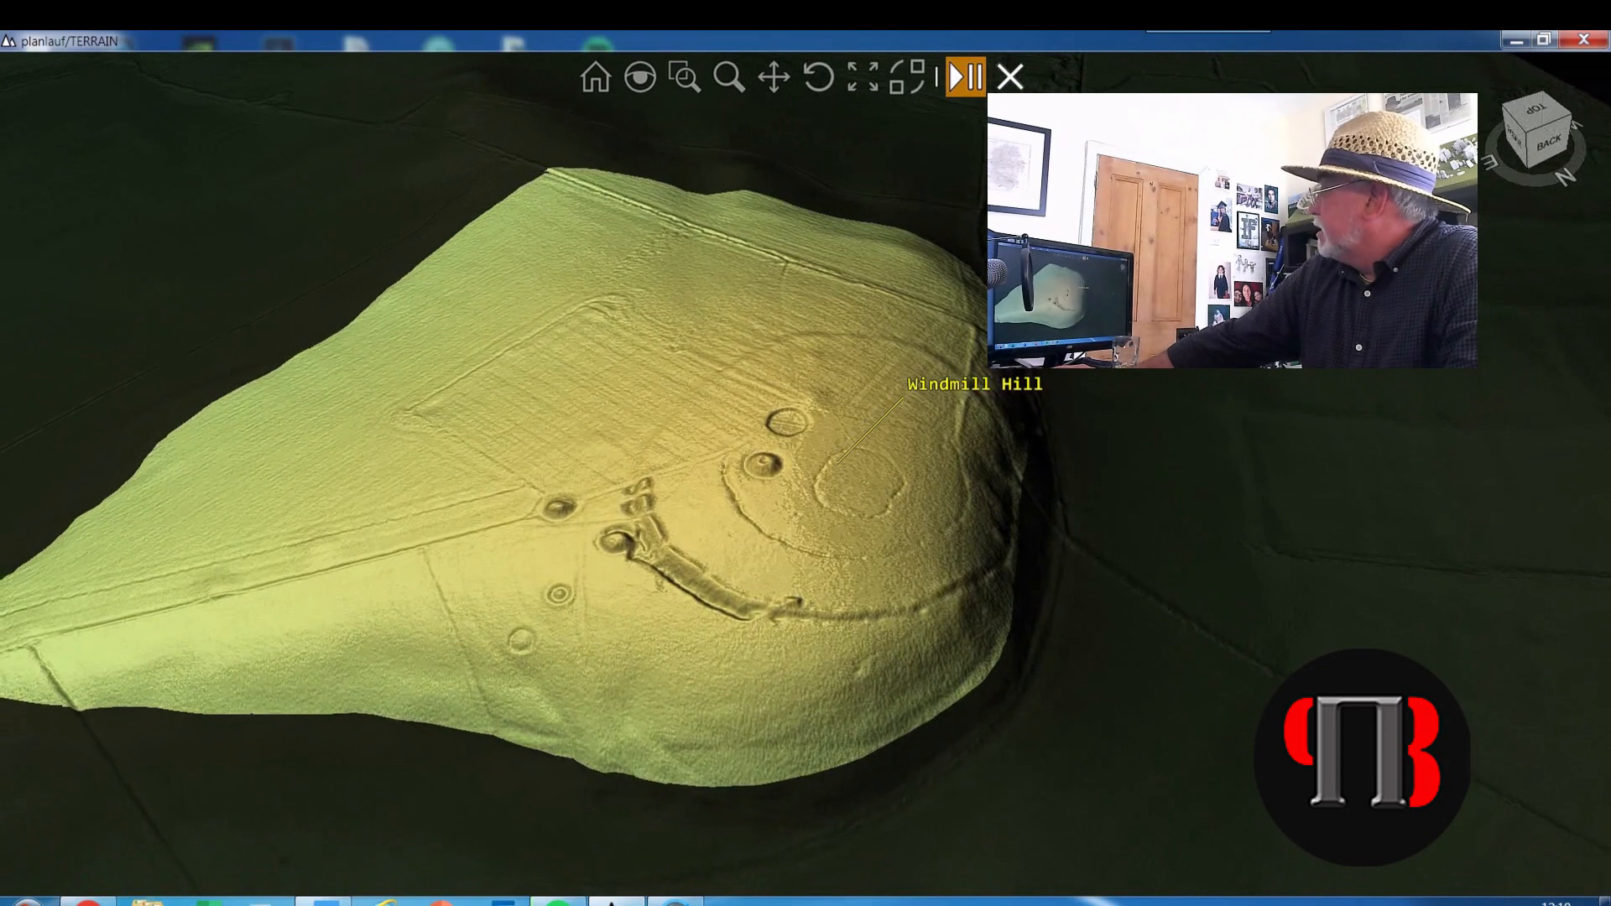